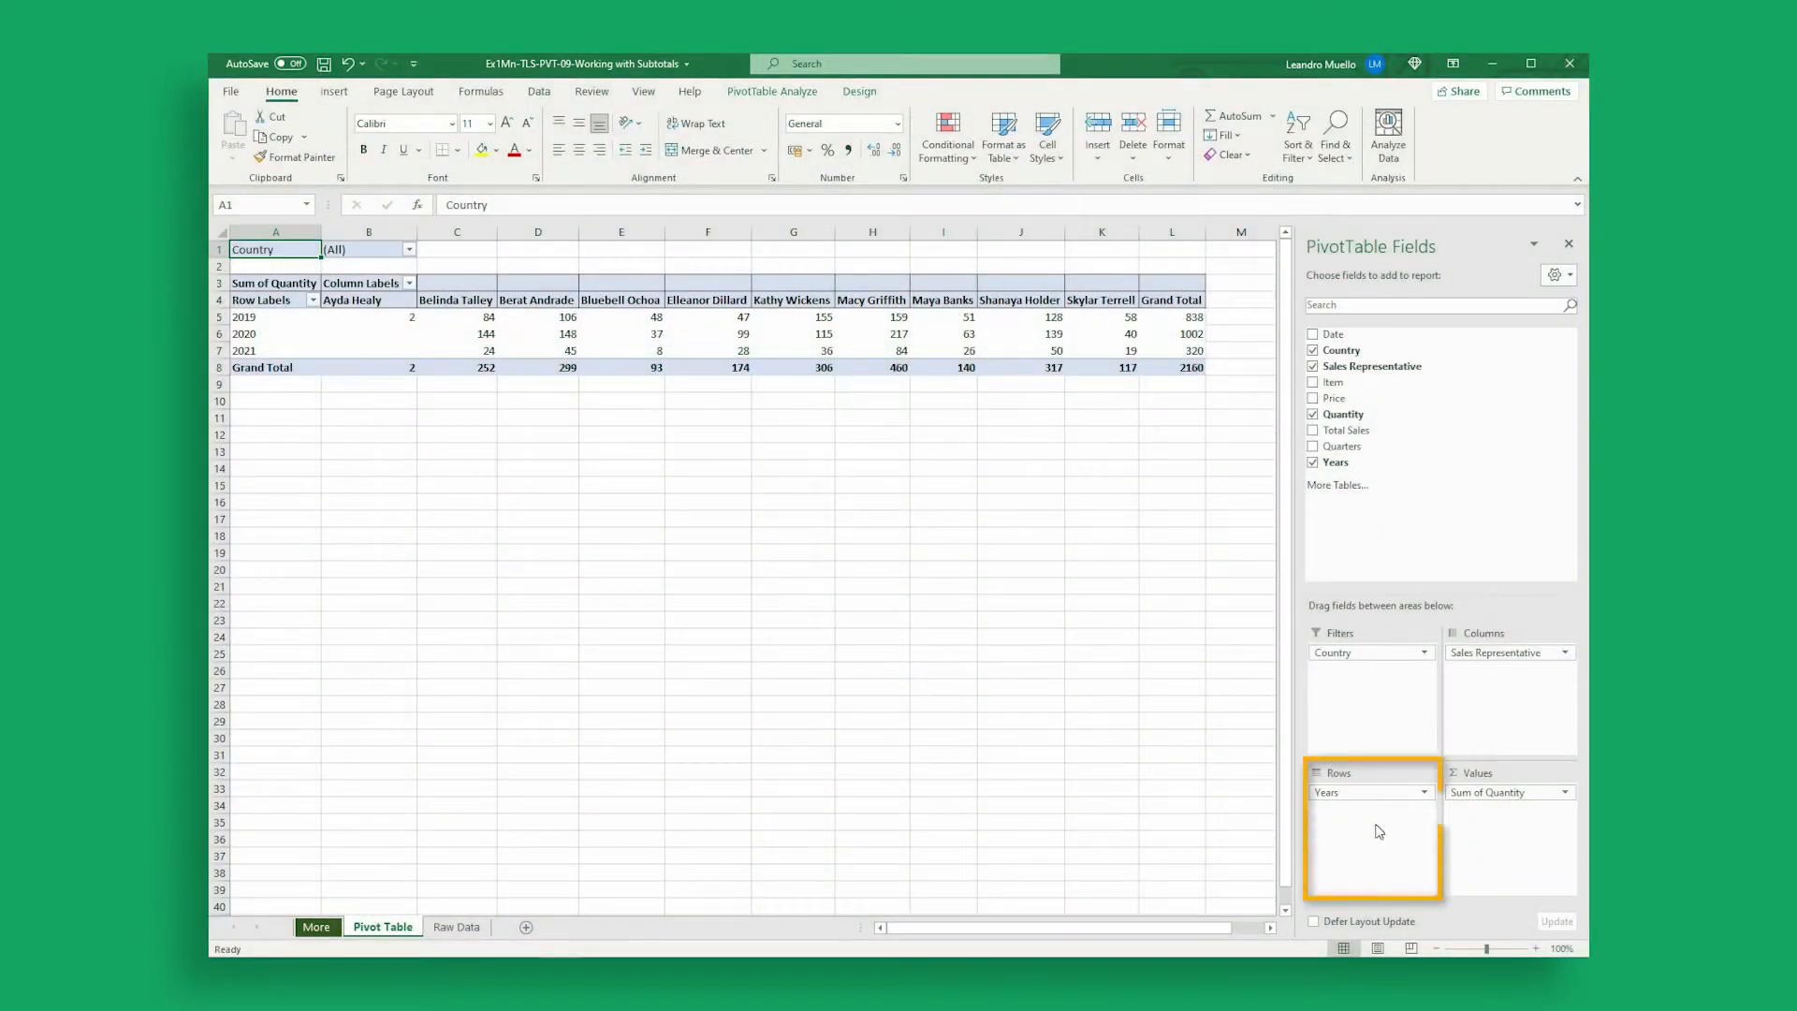
- Add the Item field to the Rows area beneath Years
left_click(1365, 792)
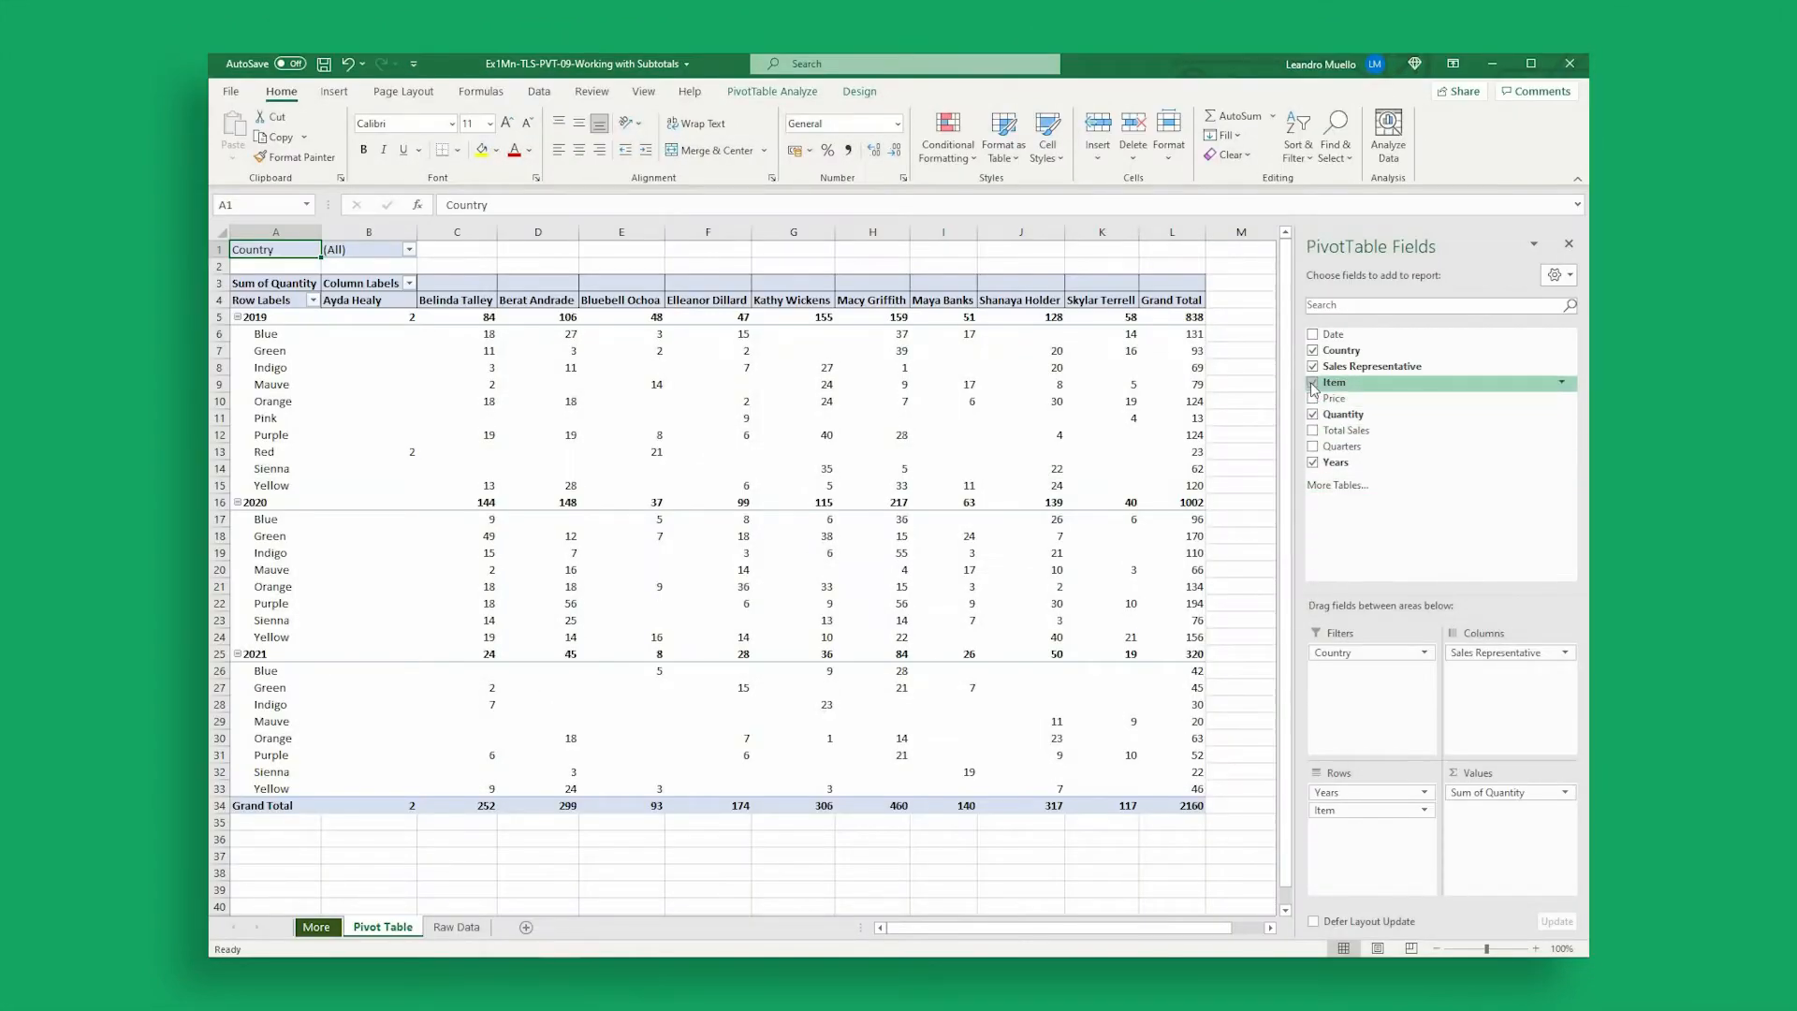
left_click(1314, 382)
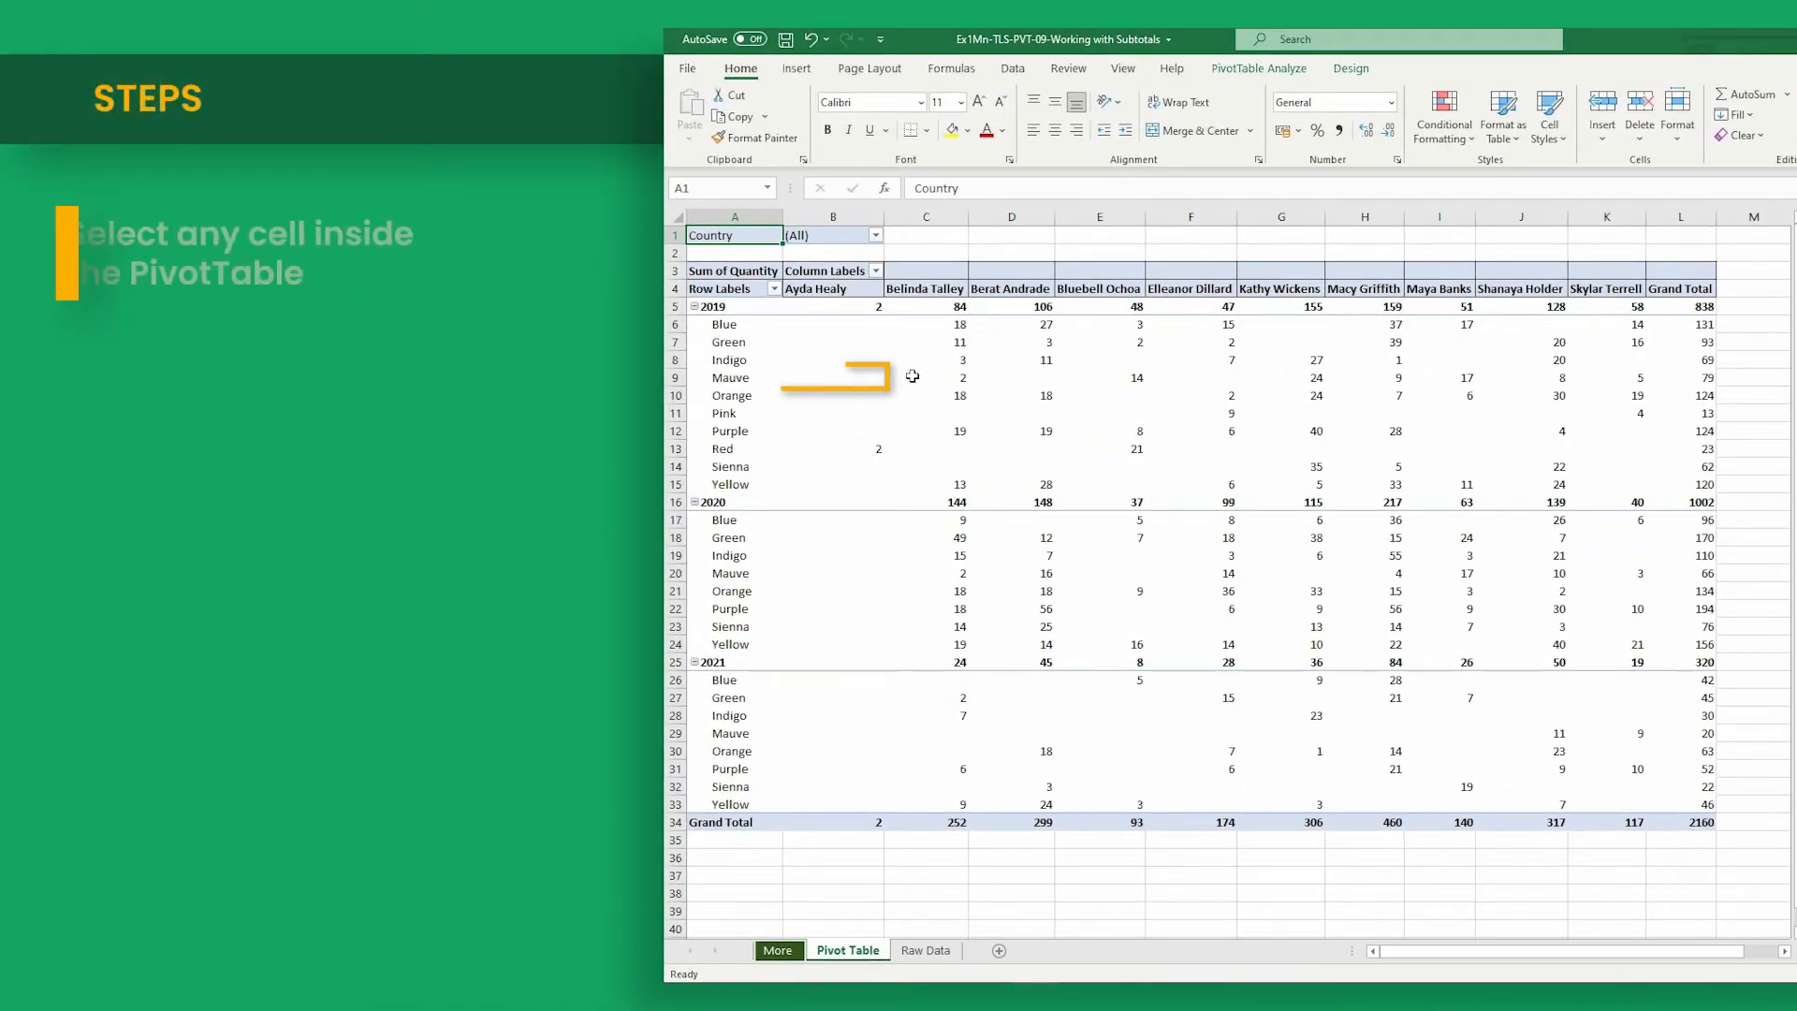
- From a PivotTable cell, reach the Design tab's Subtotals placement choices
left_click(831, 376)
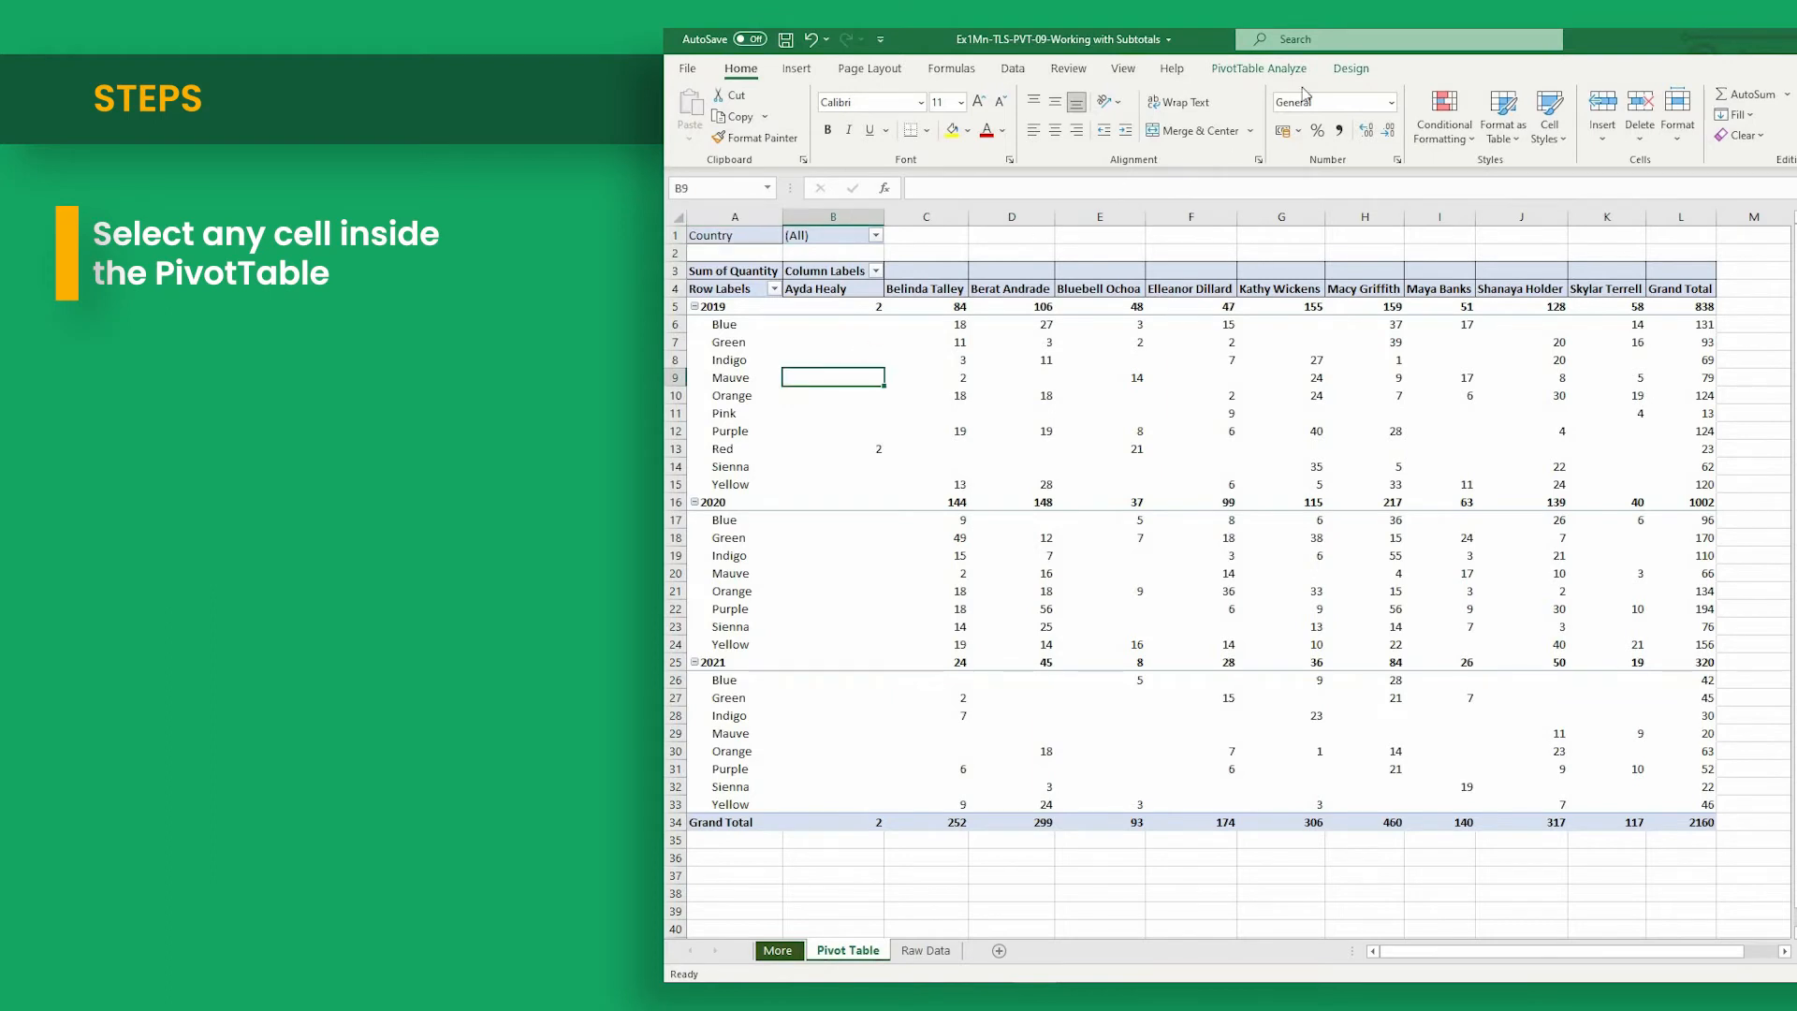
left_click(1350, 68)
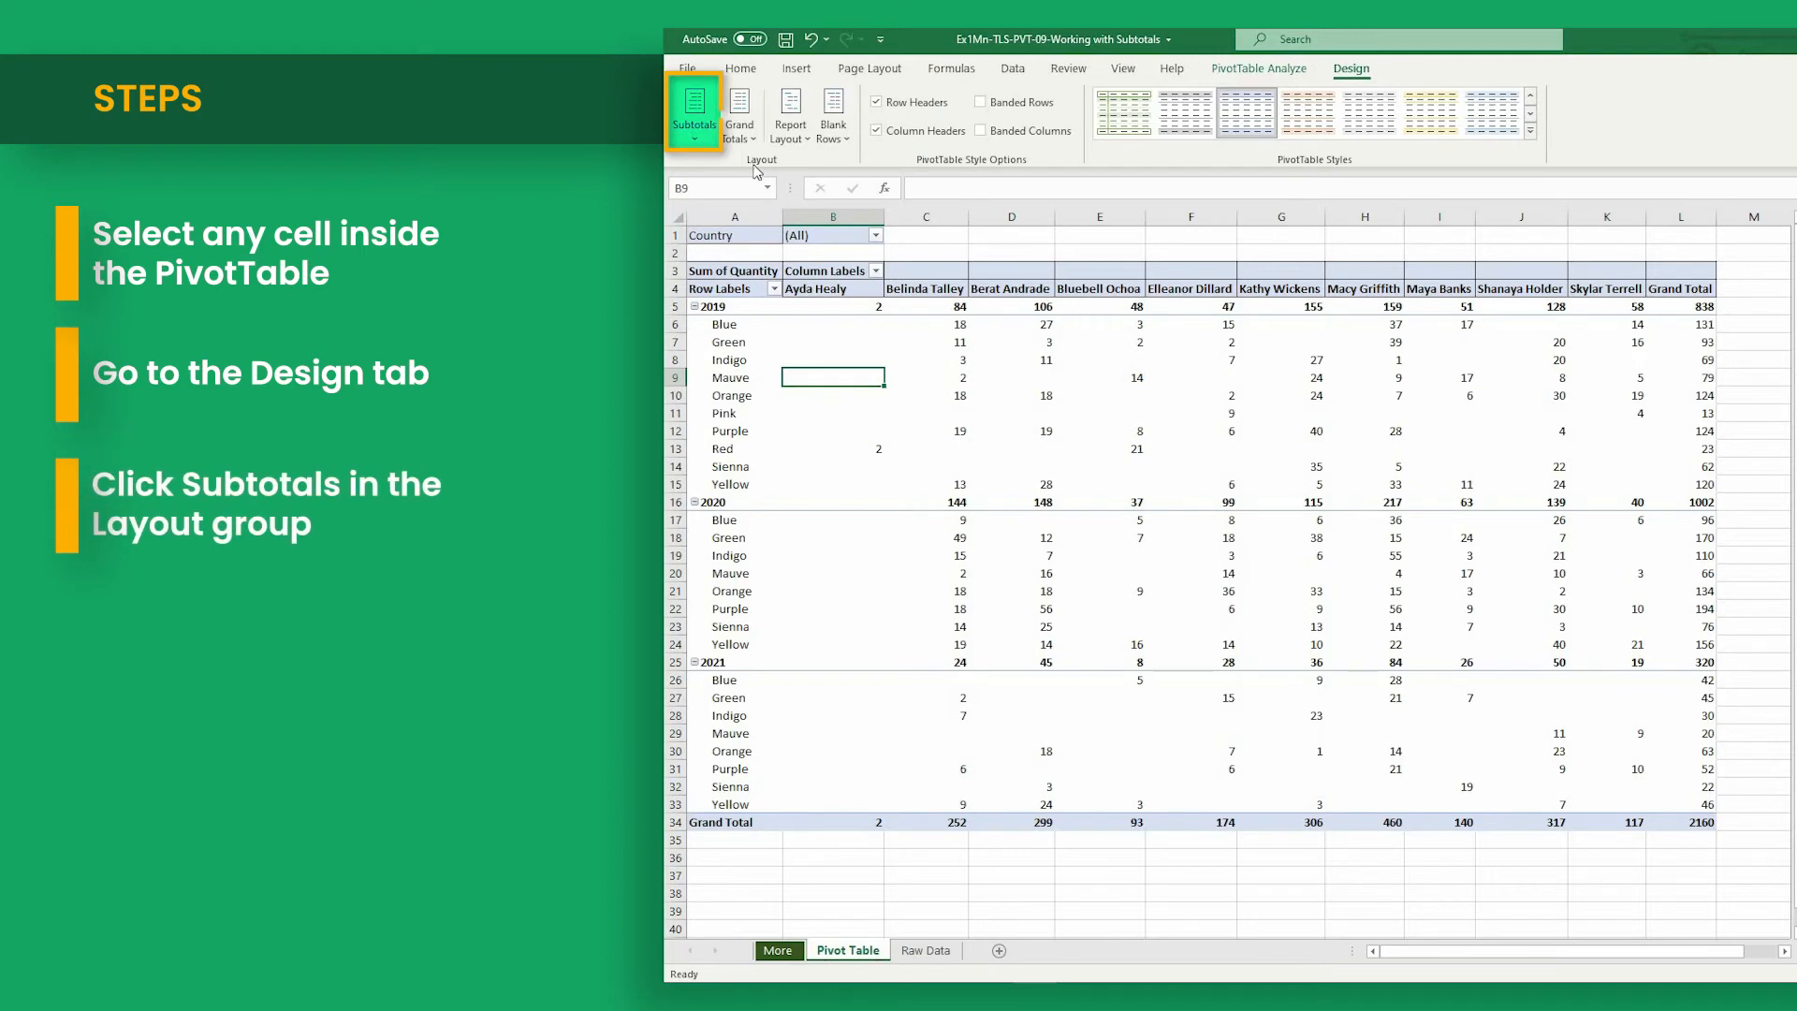
left_click(693, 114)
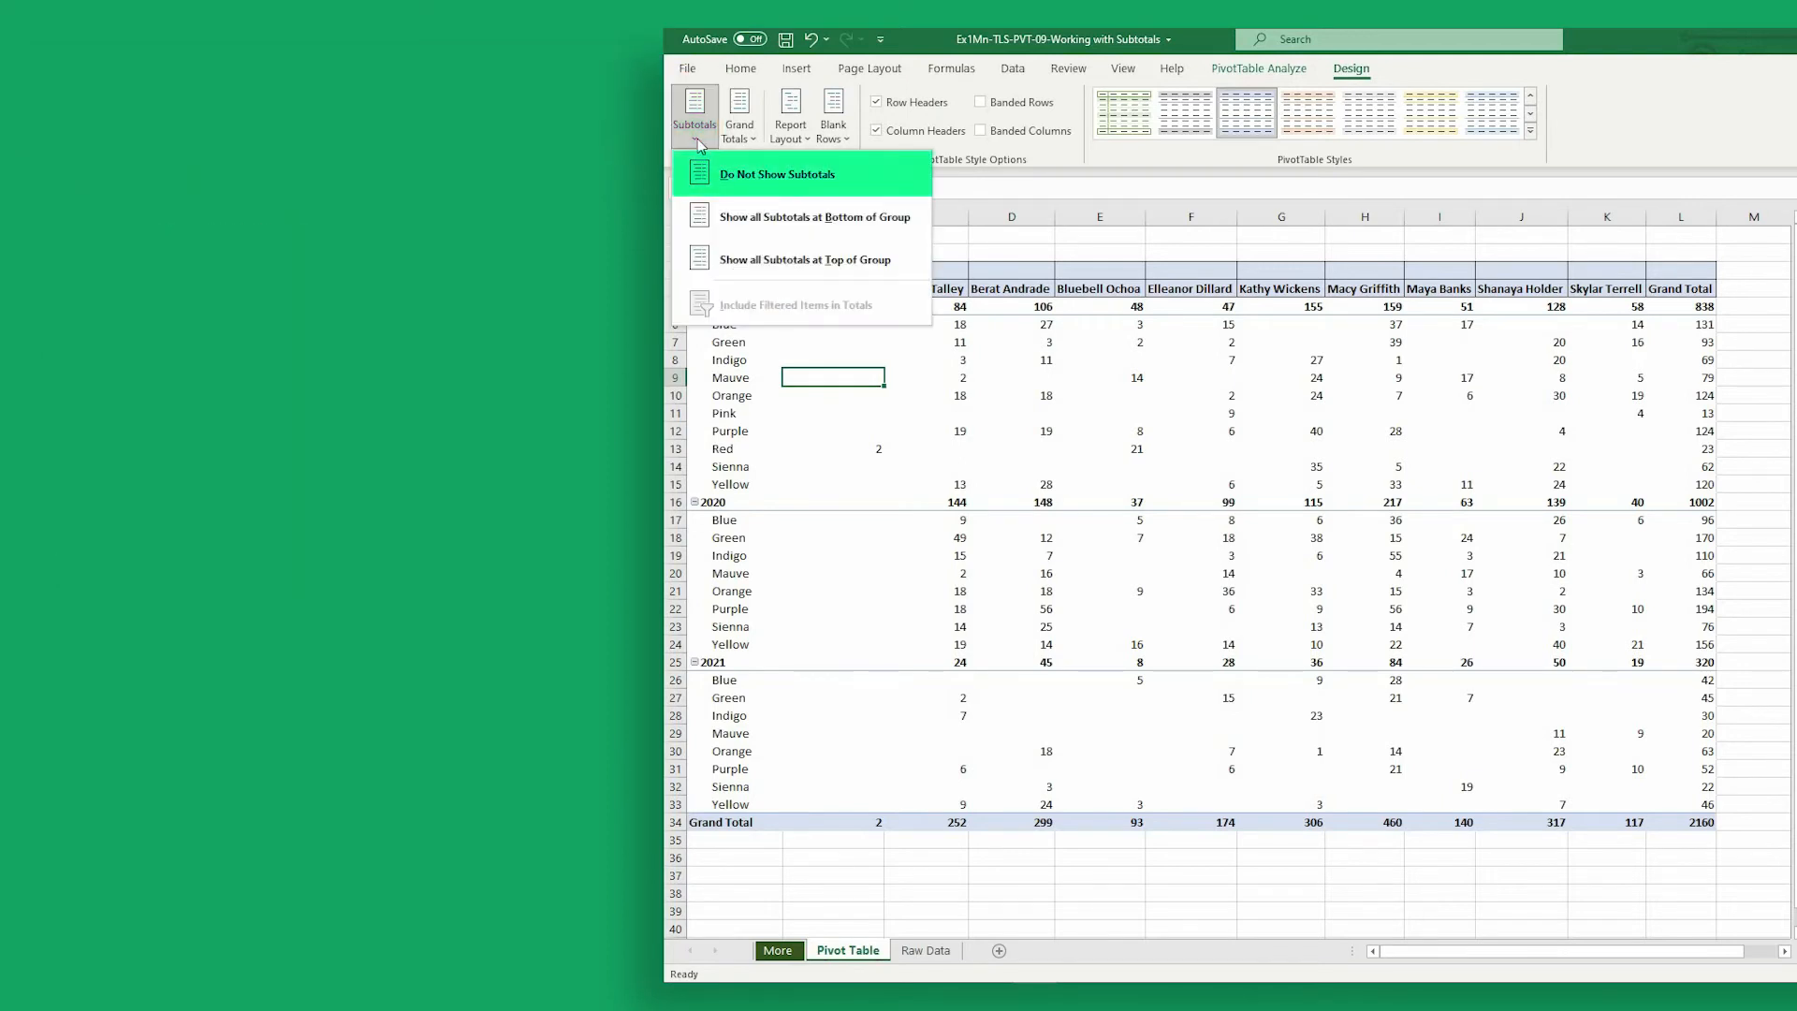
mouse_move(803, 258)
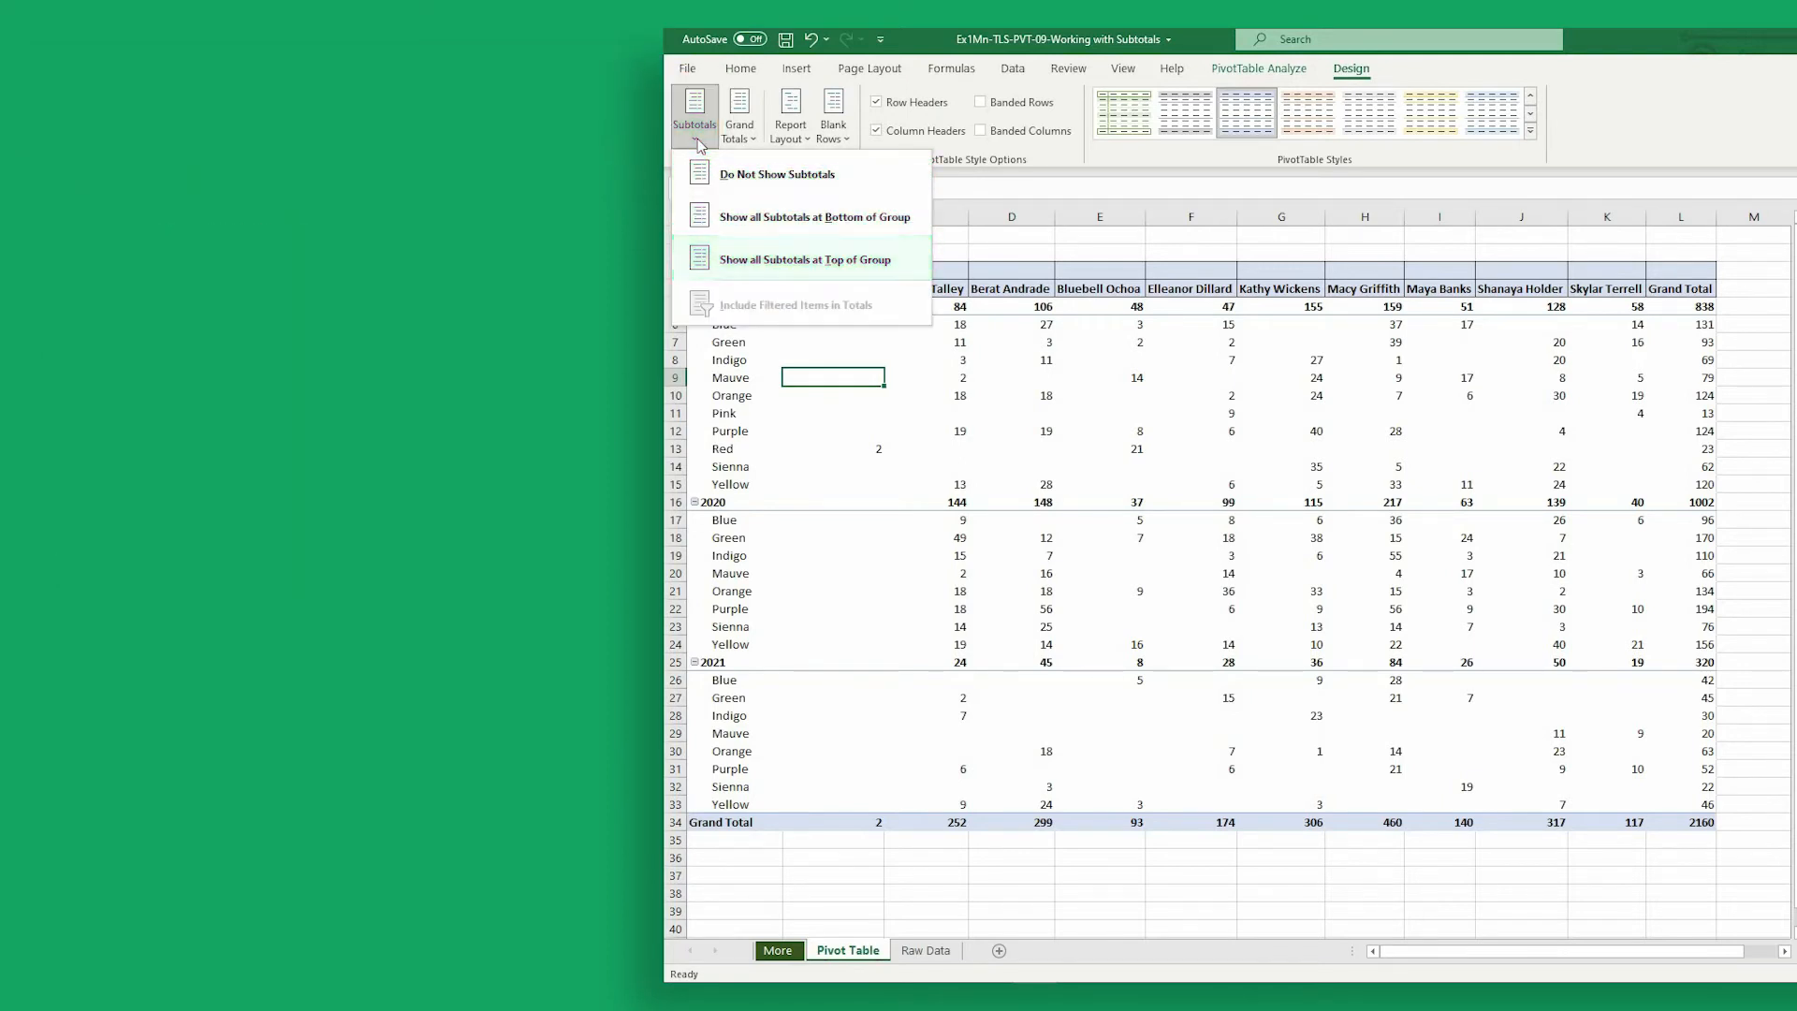
mouse_move(879, 175)
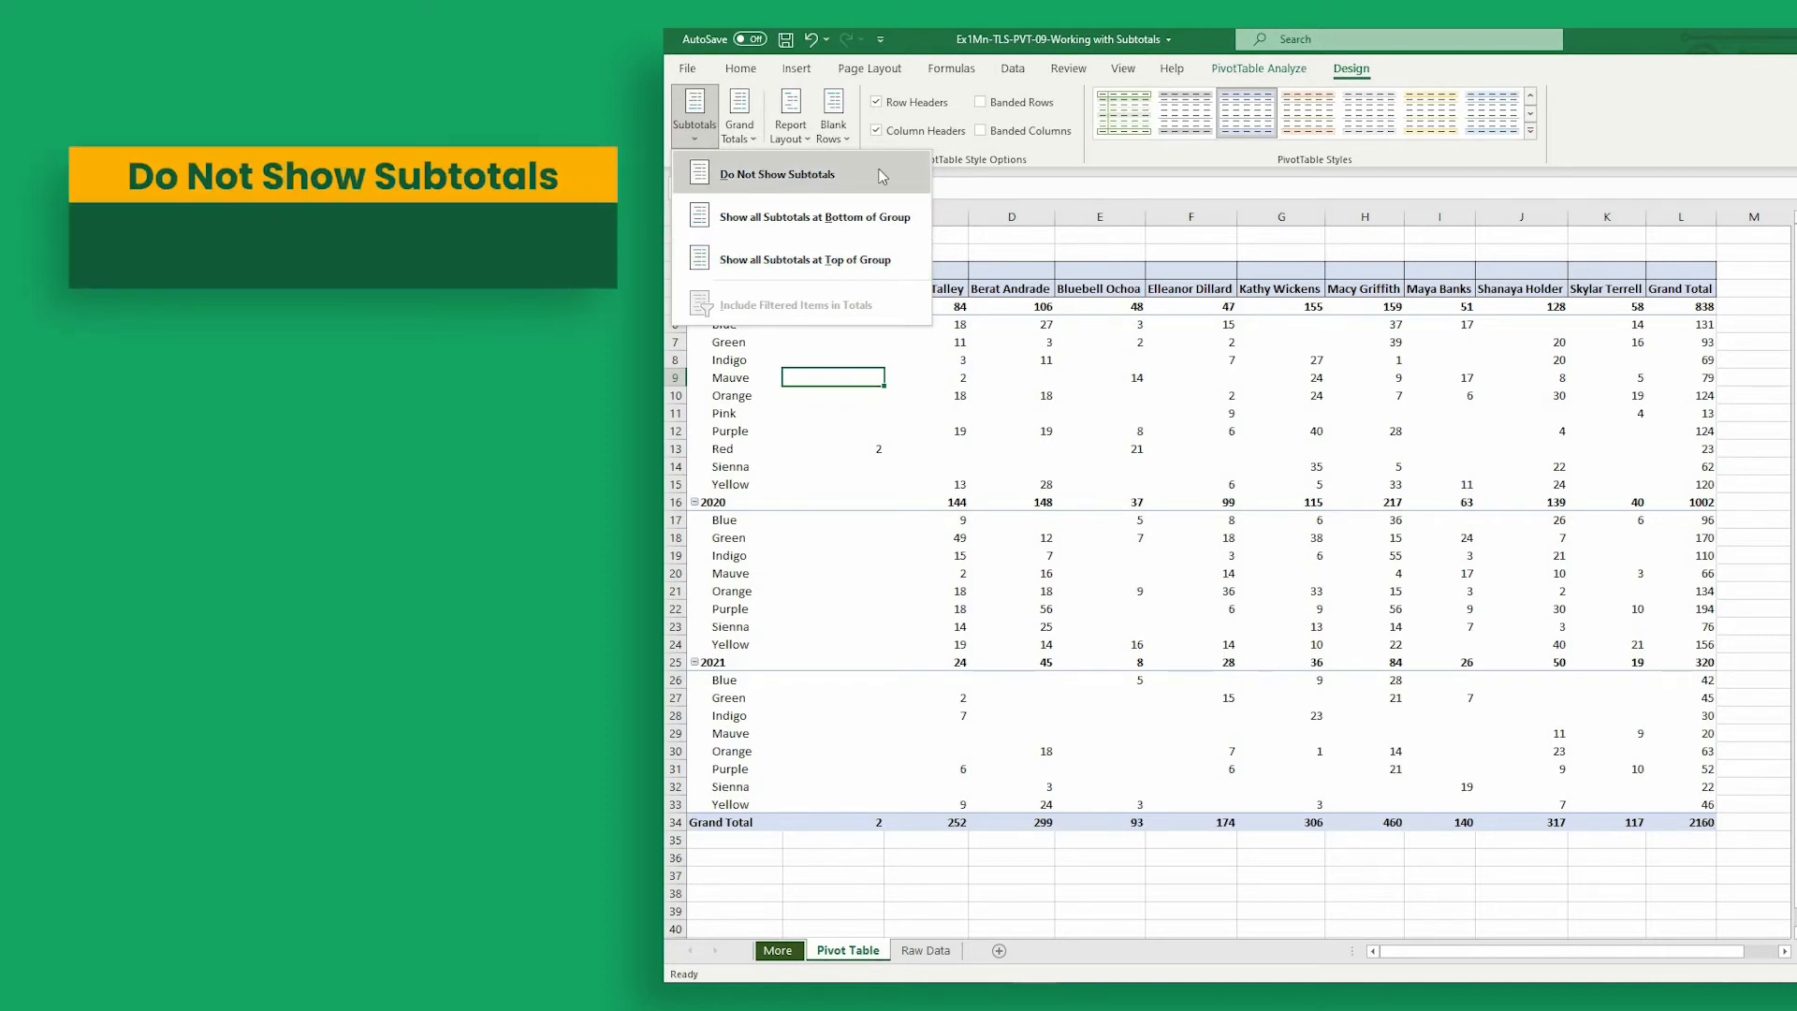
- Turn subtotals off, then set Show all Subtotals at Bottom of Group for each year
left_click(780, 174)
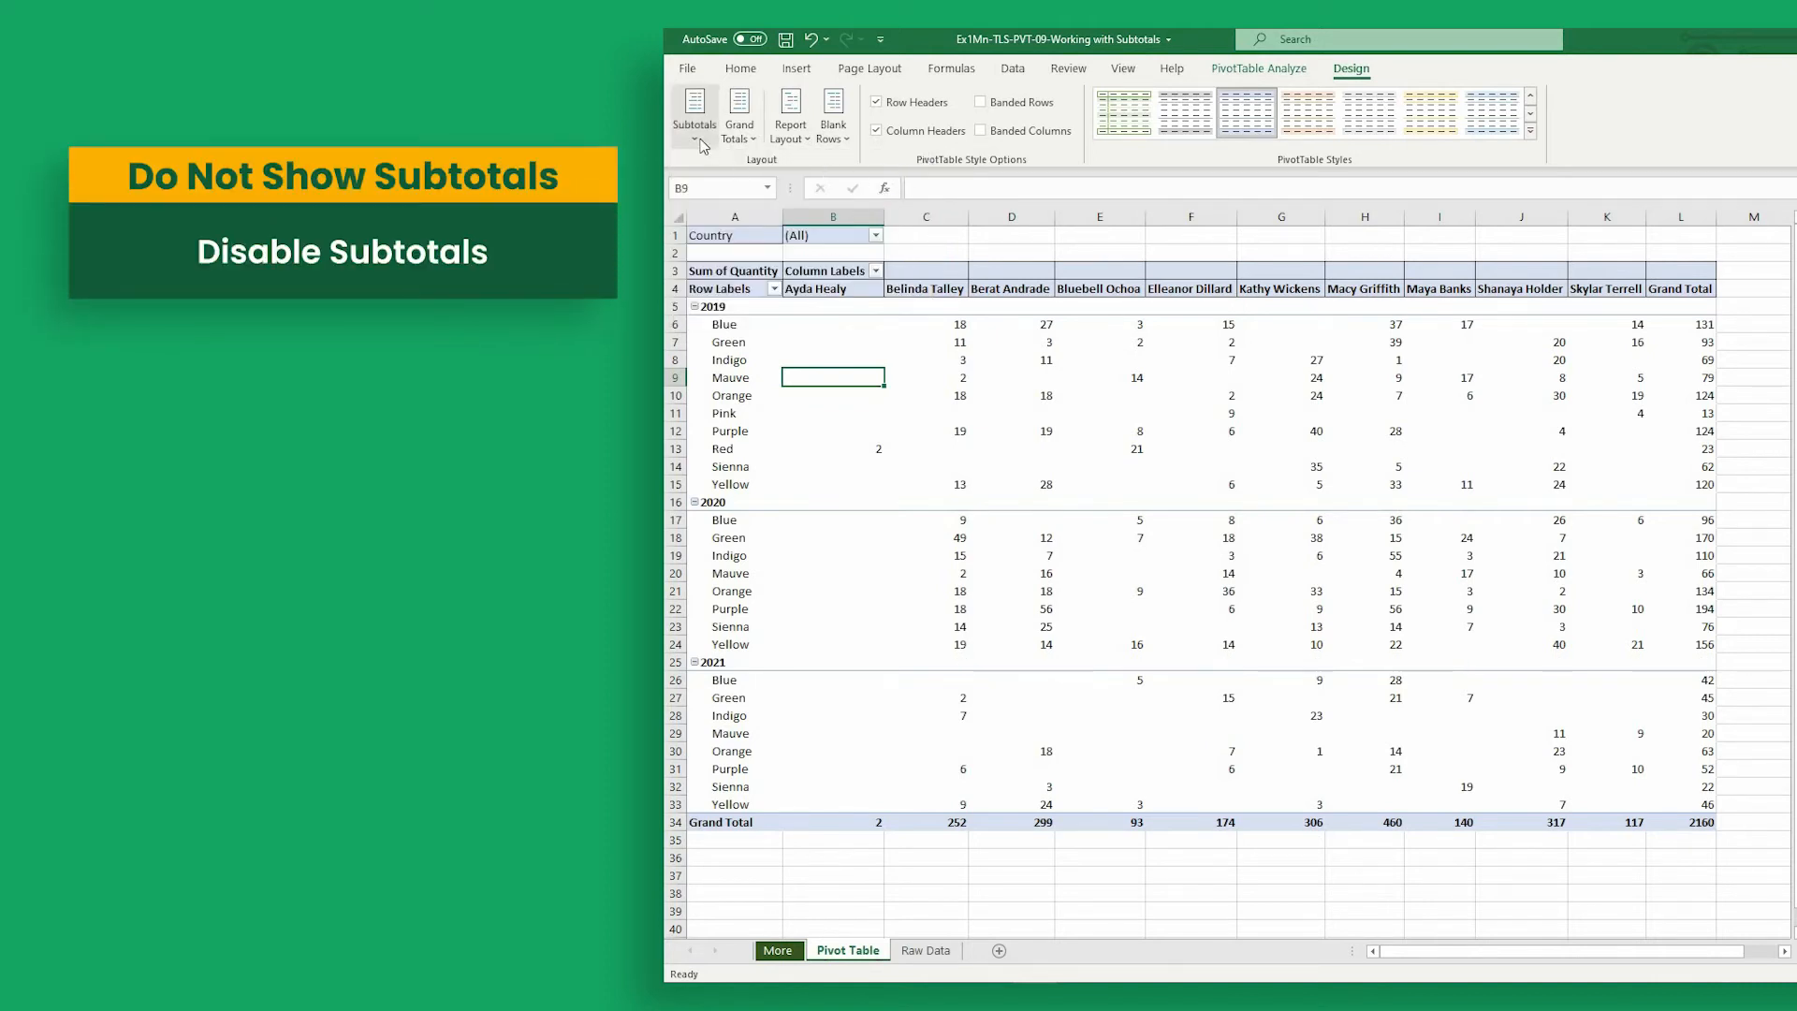
left_click(692, 112)
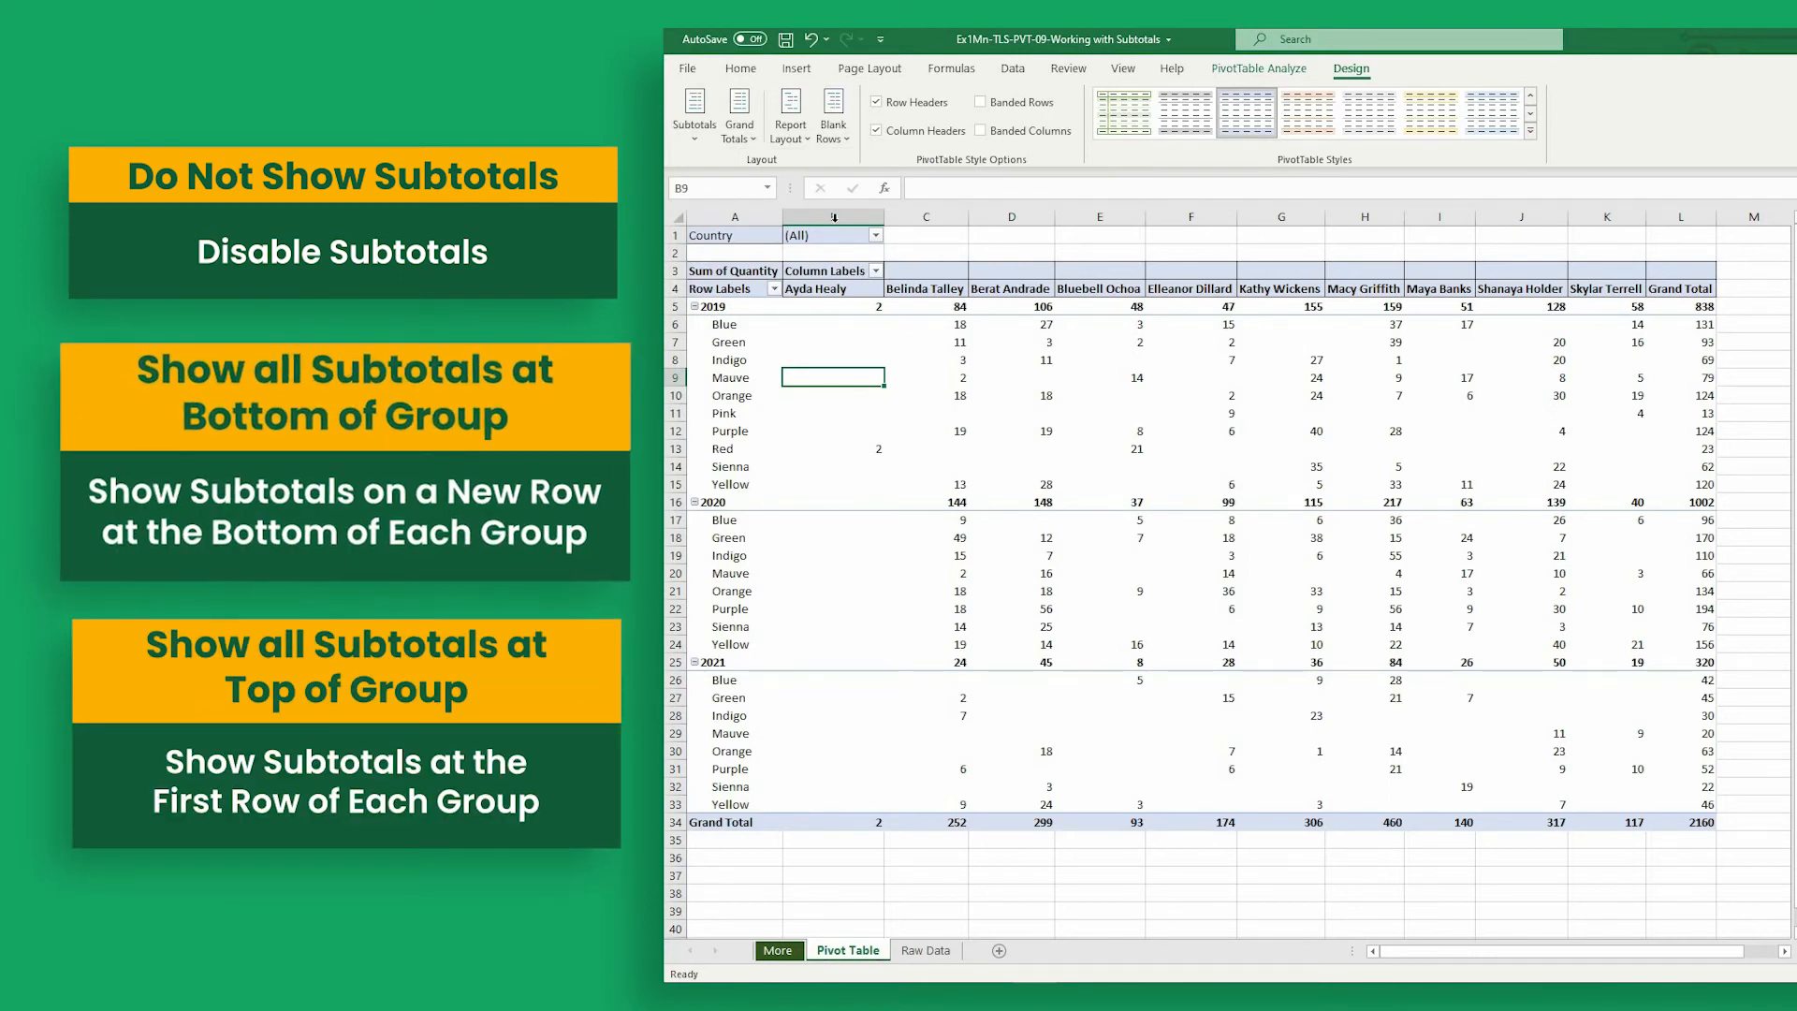
left_click(692, 109)
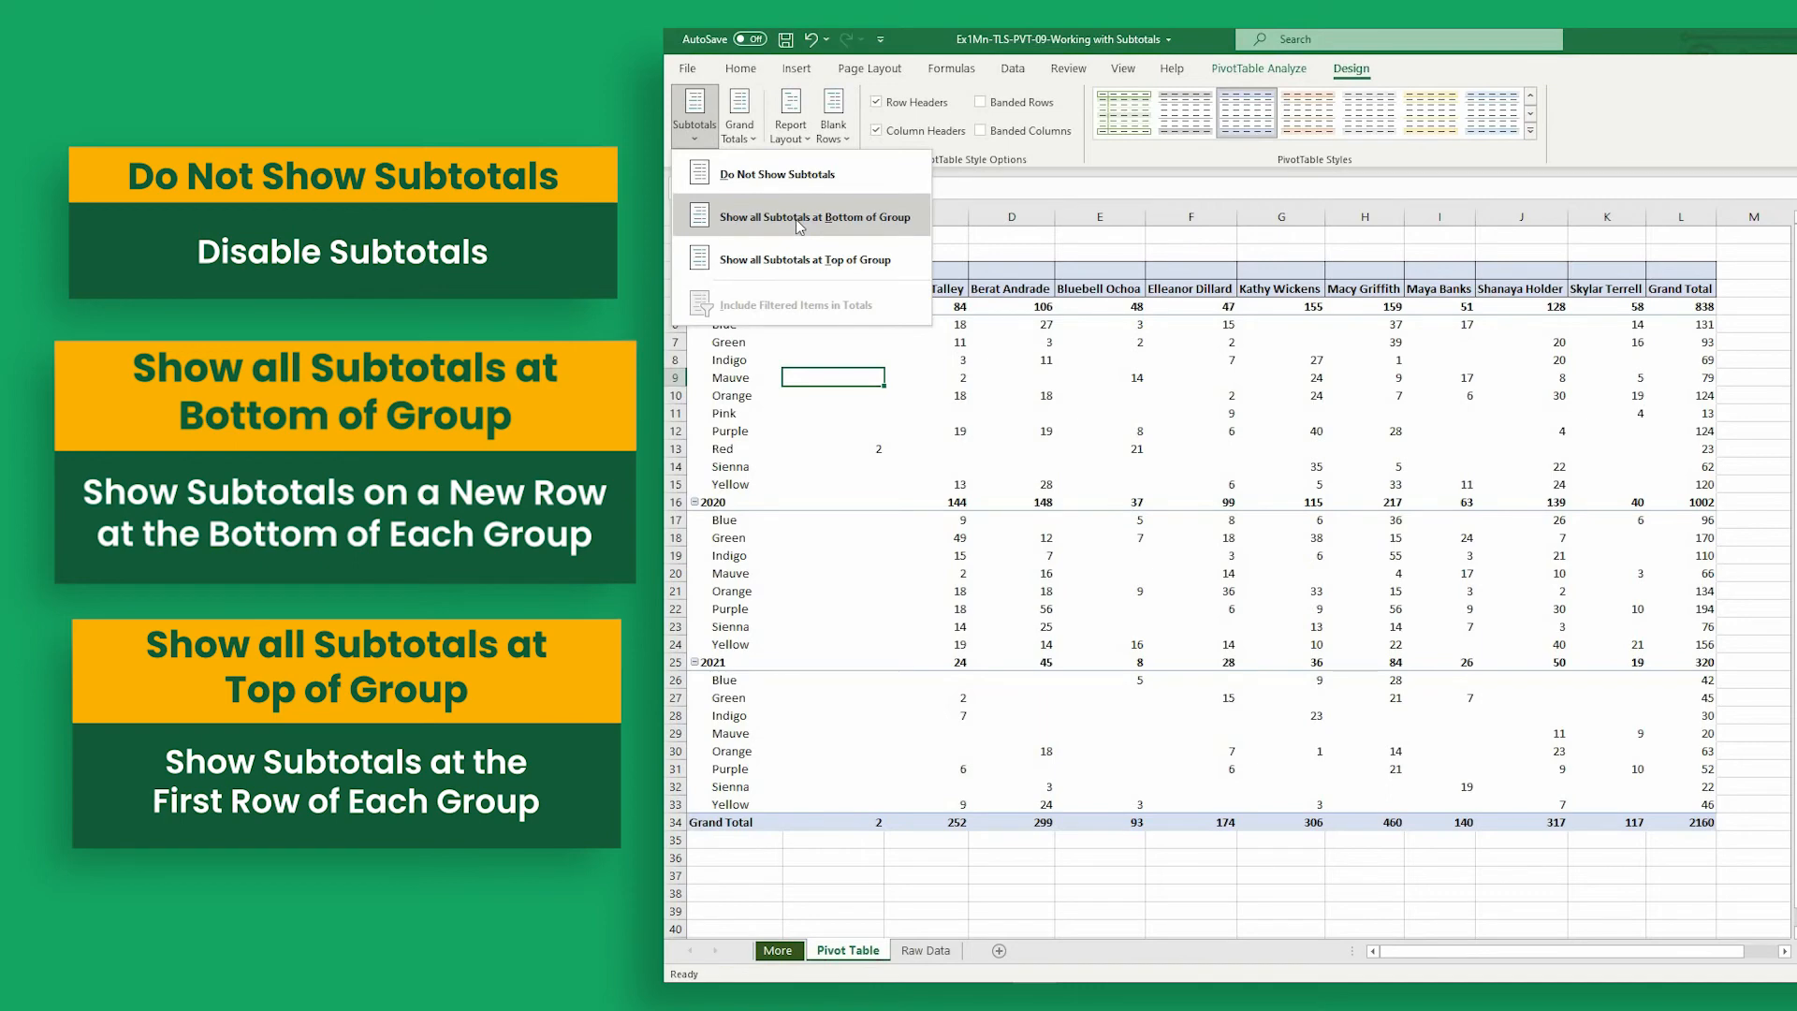
left_click(818, 217)
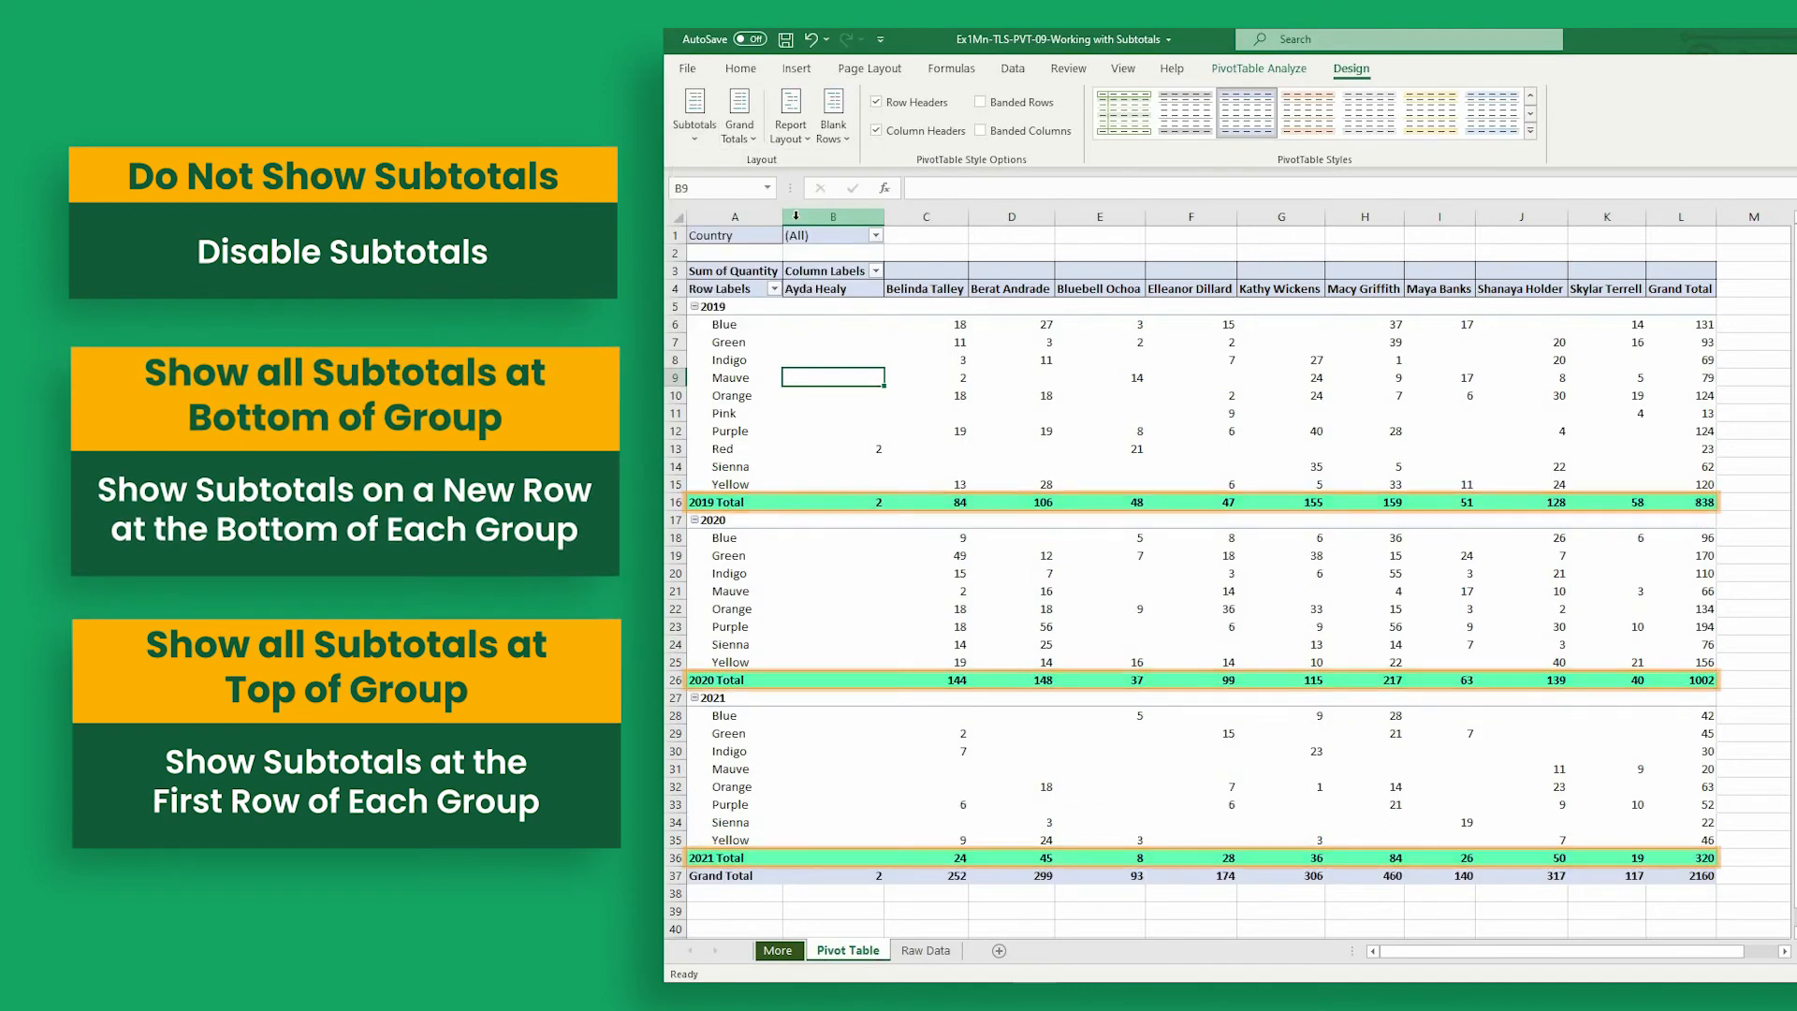
mouse_move(927, 242)
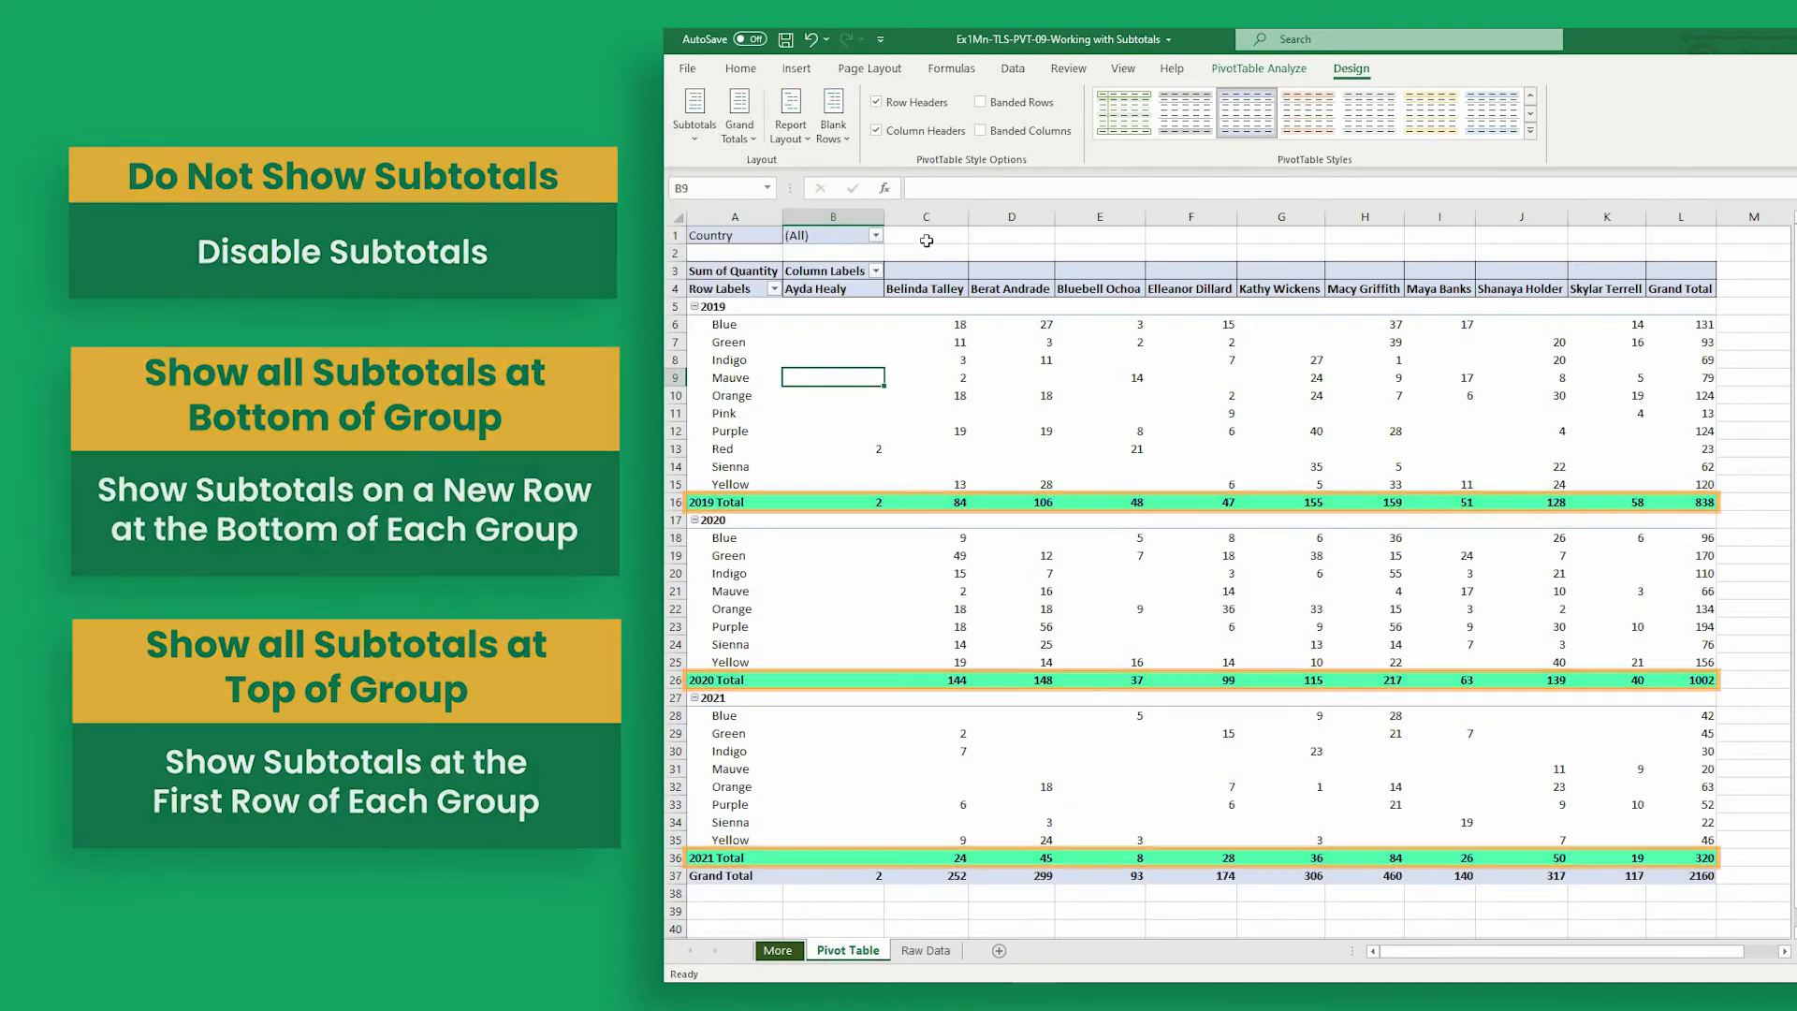